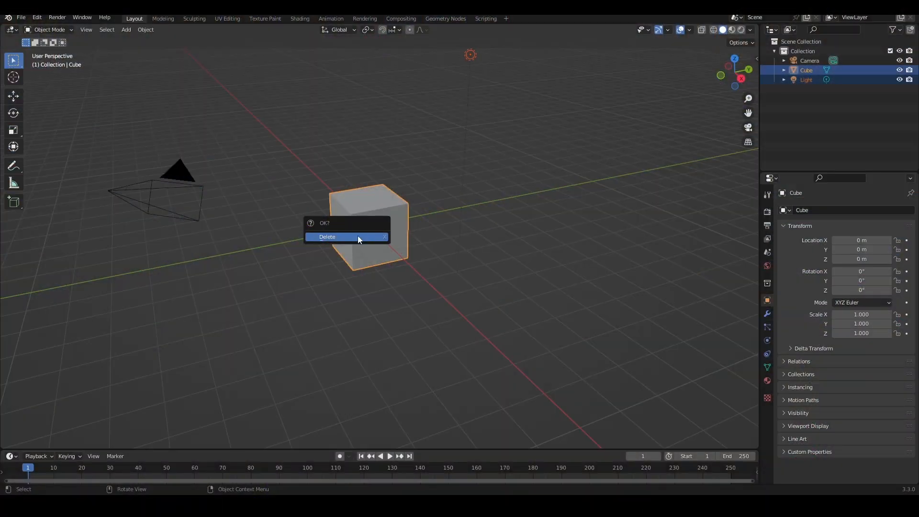
- Delete the default cube, add a UV sphere and raise it above the plane
{"action": "left_click", "coordinate": [326, 236]}
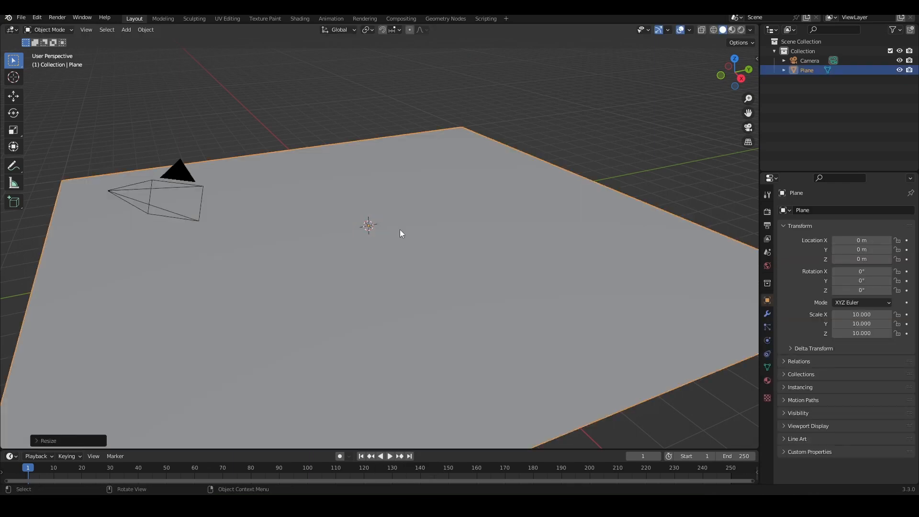
{"action": "left_click", "coordinate": [125, 29]}
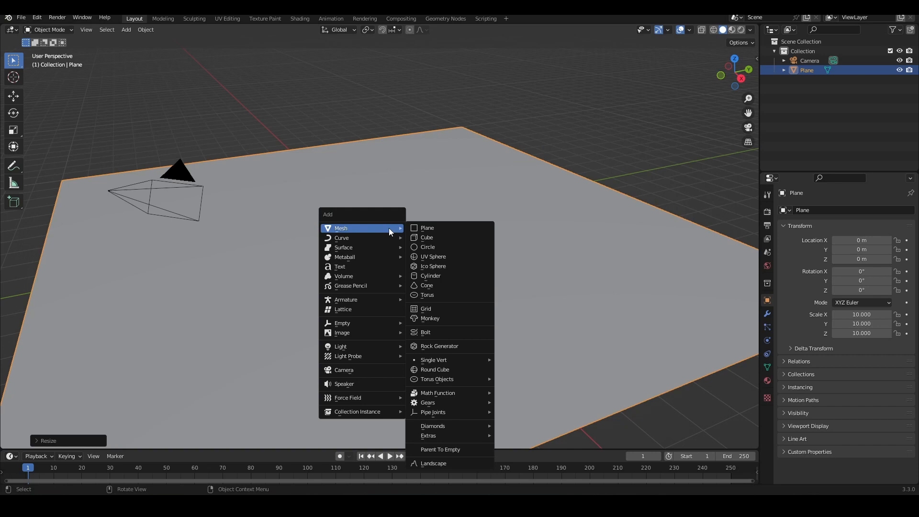
{"action": "left_click", "coordinate": [433, 256]}
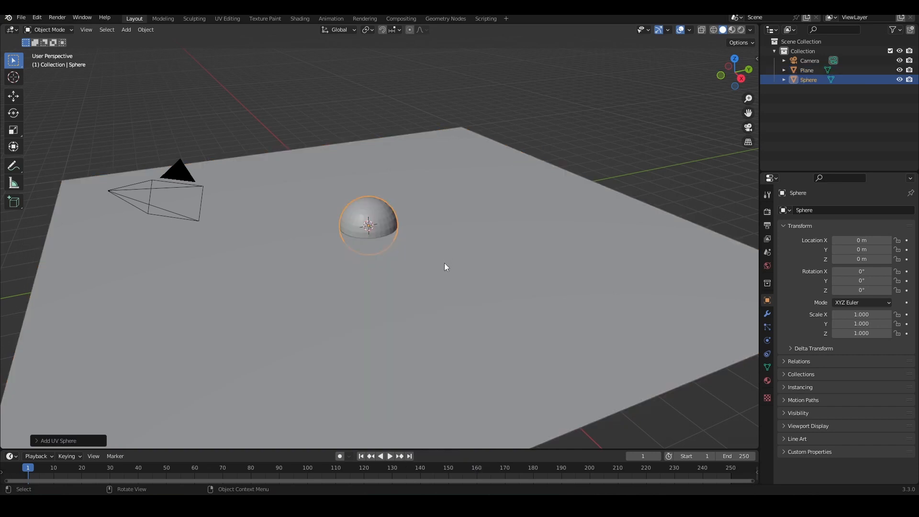
{"action": "key", "text": "Tab"}
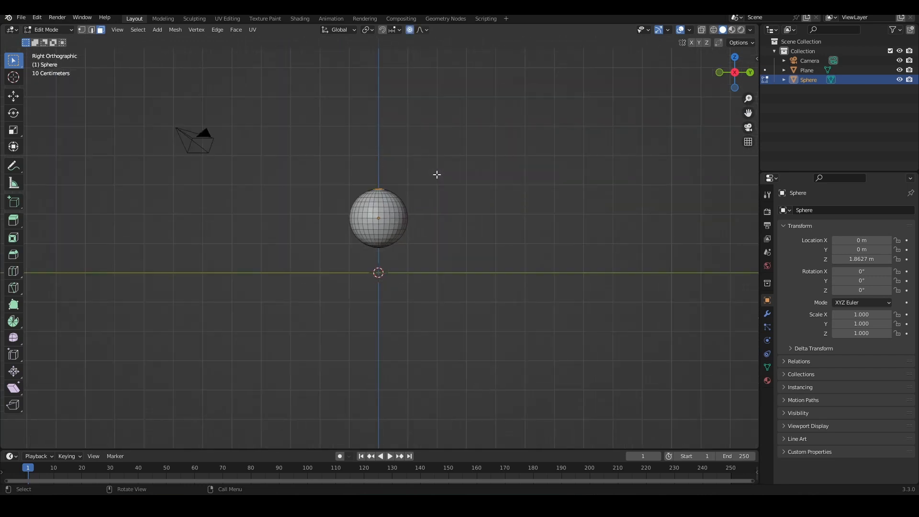
{"action": "mouse_move", "coordinate": [434, 146]}
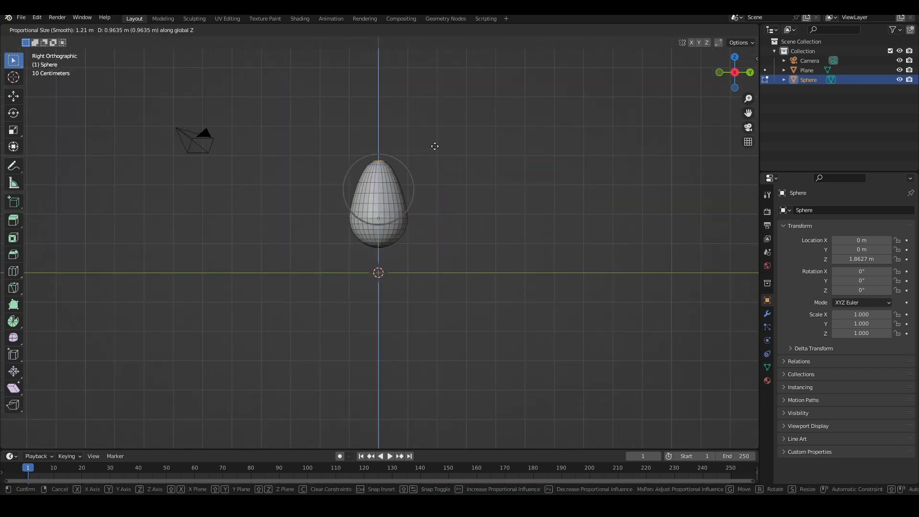
- Stretch the sphere's top upward into a teardrop and subdivide the plane's face
{"action": "left_click", "coordinate": [434, 145]}
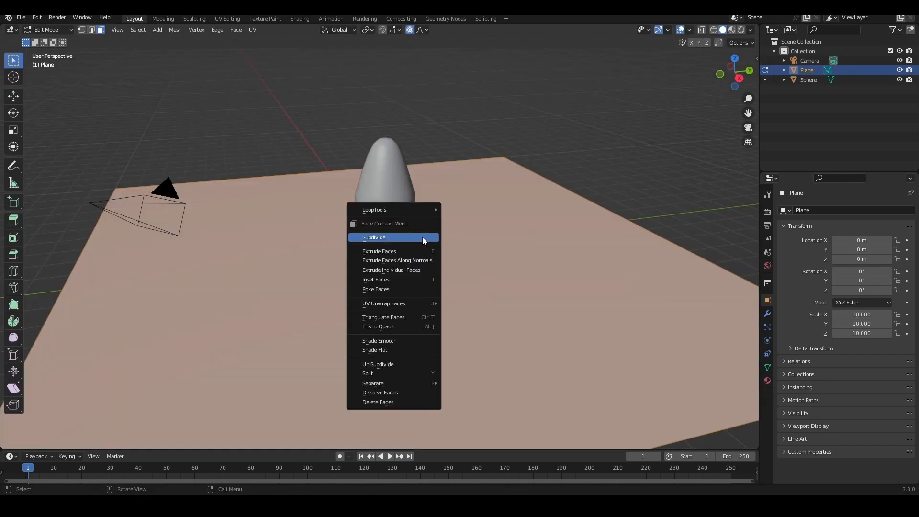
{"action": "left_click", "coordinate": [374, 237]}
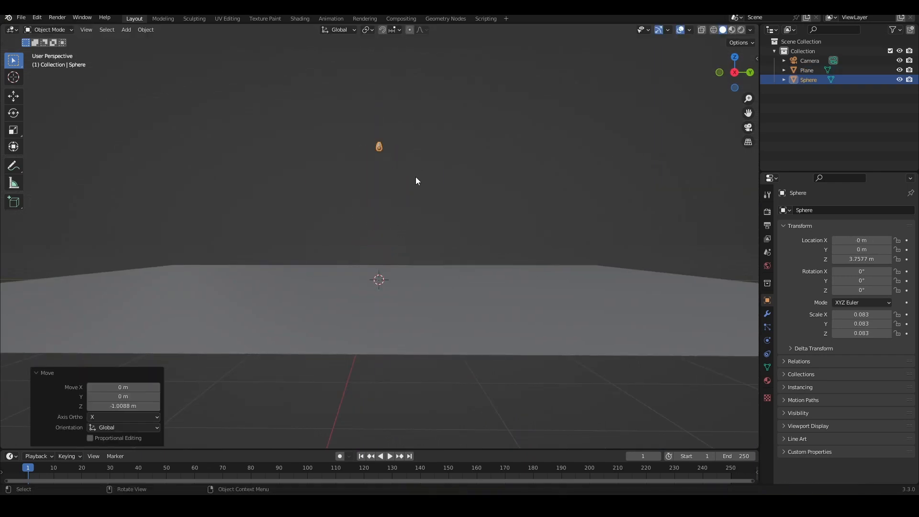
- Jump to frame 24 and keyframe the droplet's position for its fall
{"action": "left_click", "coordinate": [92, 468]}
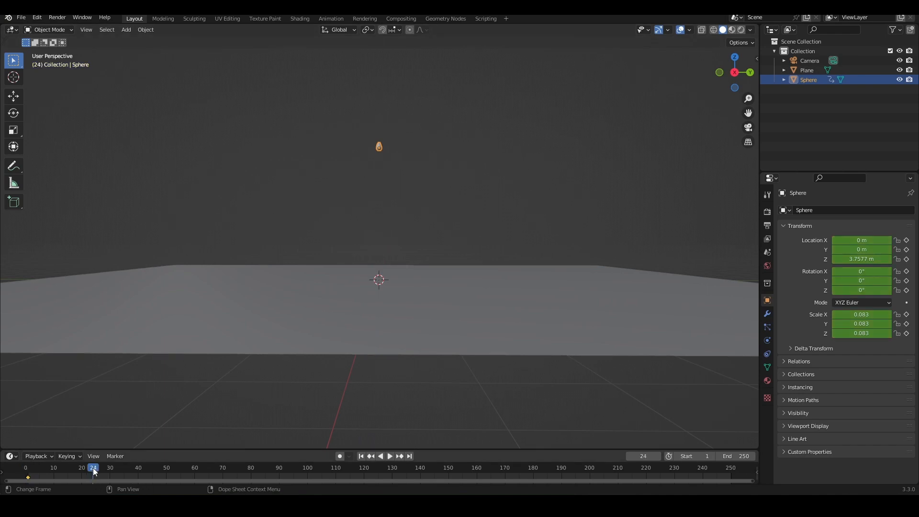
{"action": "key", "text": "i"}
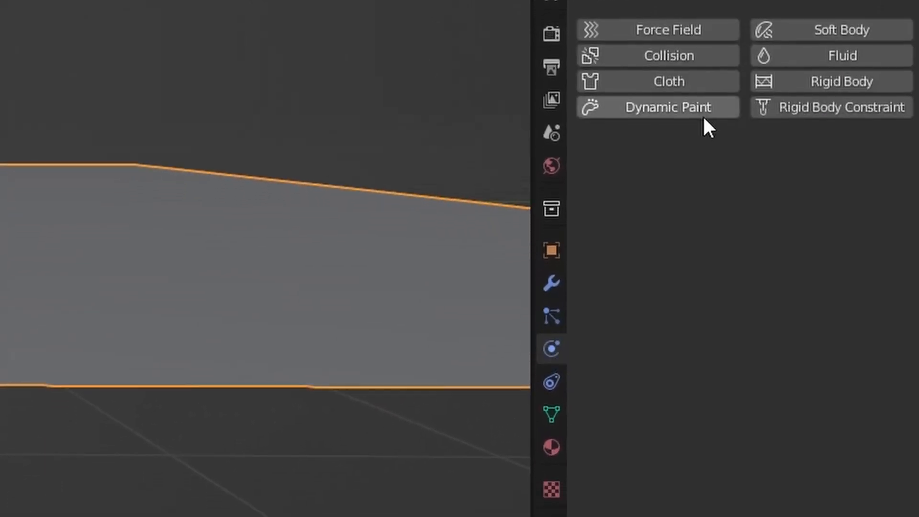
- Add Dynamic Paint to the plane as a Canvas with Waves surface type
{"action": "left_click", "coordinate": [668, 107]}
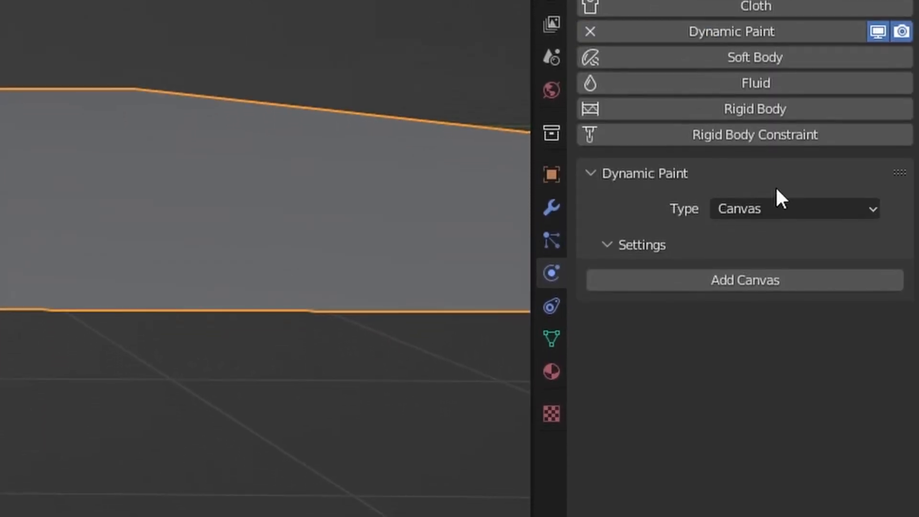
{"action": "left_click", "coordinate": [744, 280]}
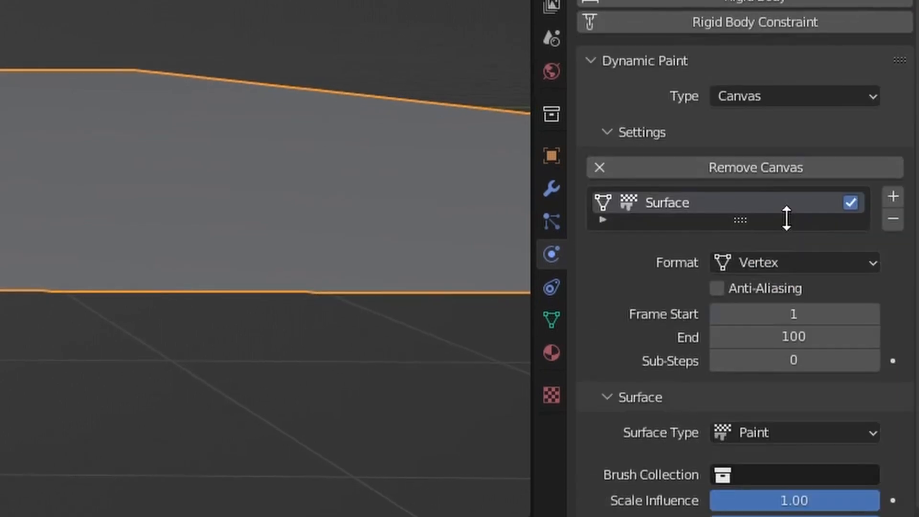
{"action": "left_click", "coordinate": [794, 433]}
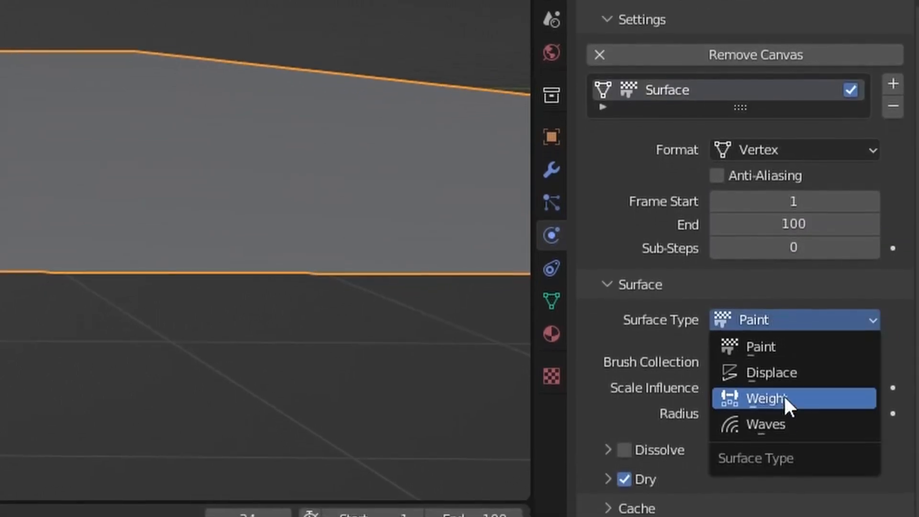
{"action": "left_click", "coordinate": [764, 425]}
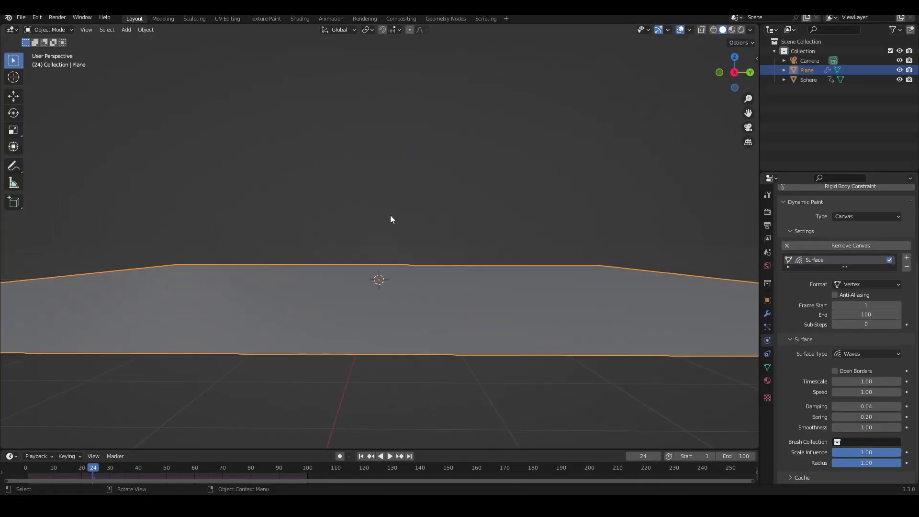
- Give the droplet Dynamic Paint physics with the Brush type
{"action": "left_click", "coordinate": [808, 80]}
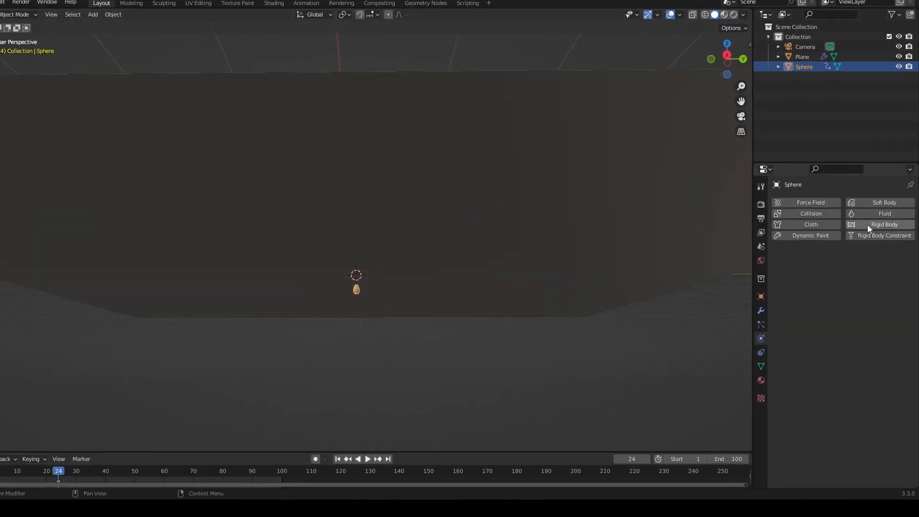
{"action": "left_click", "coordinate": [810, 235]}
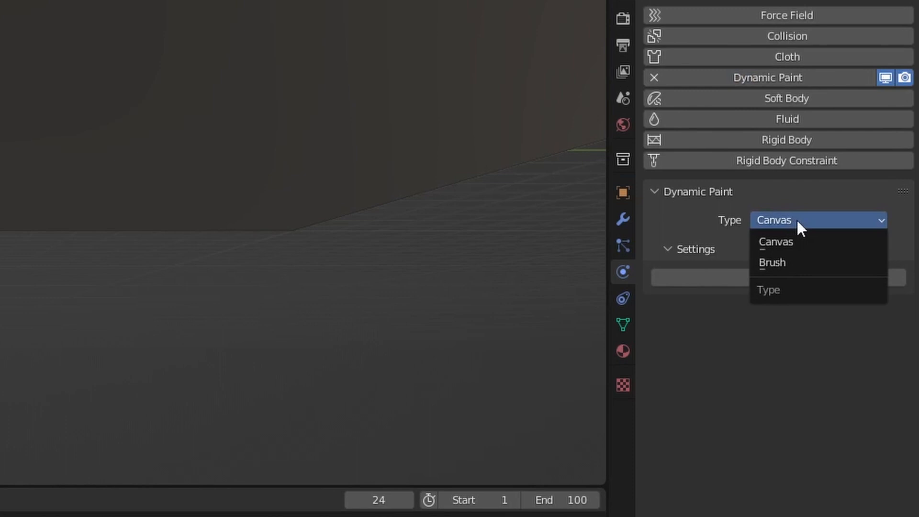
{"action": "left_click", "coordinate": [772, 262]}
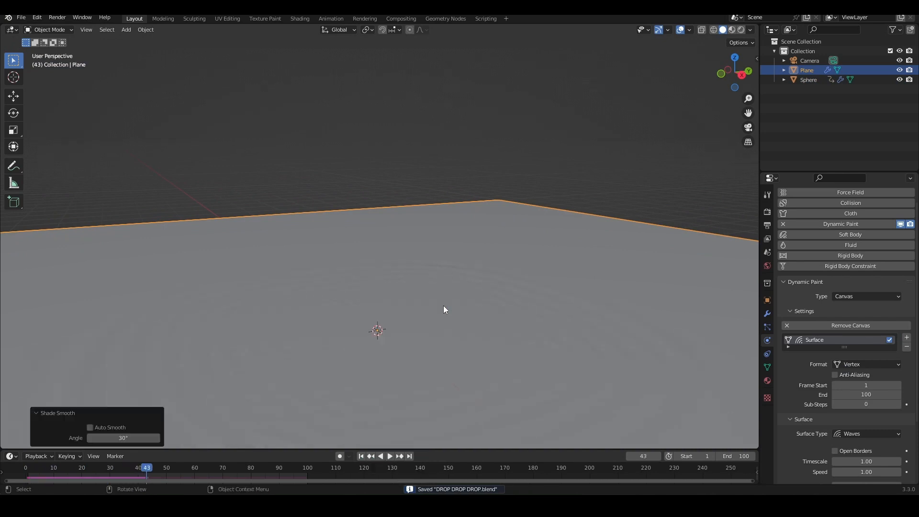
{"action": "left_click", "coordinate": [138, 467]}
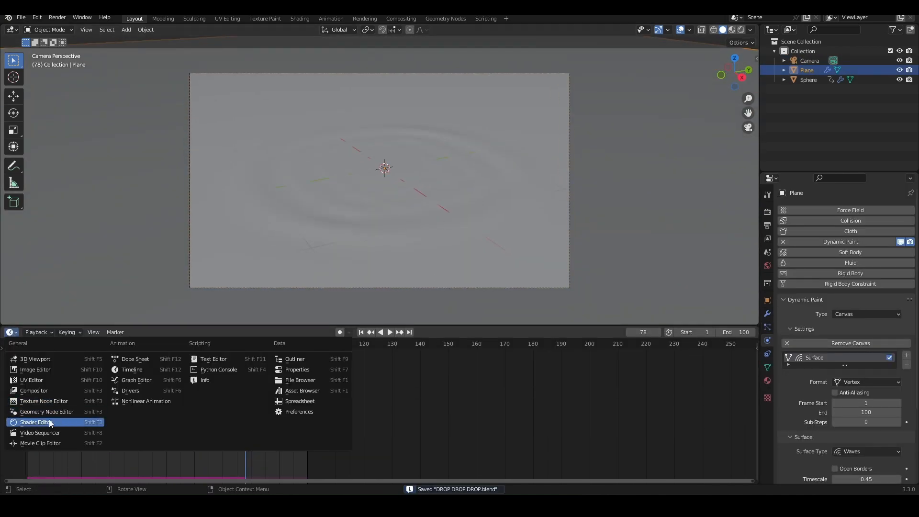
- Set Transmission 1, Roughness 0.036, IOR 1.333 and preview in Rendered shading
{"action": "left_click", "coordinate": [36, 422]}
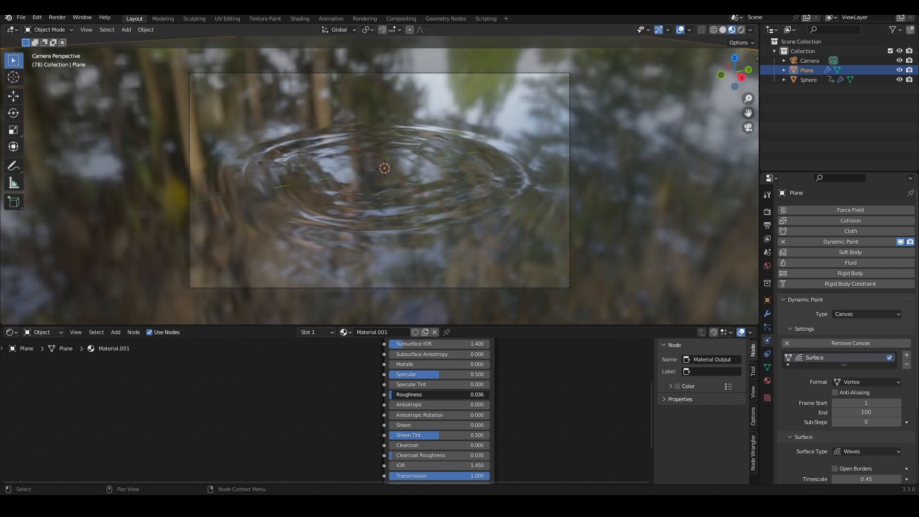
{"action": "scroll", "scroll_direction": "down", "scroll_amount": 3}
{"action": "type", "text": "1.333"}
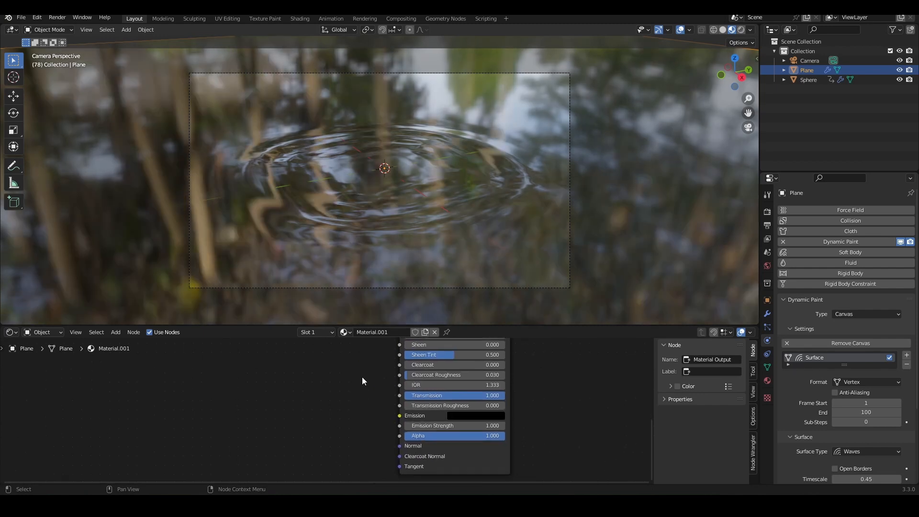
{"action": "left_click", "coordinate": [739, 29]}
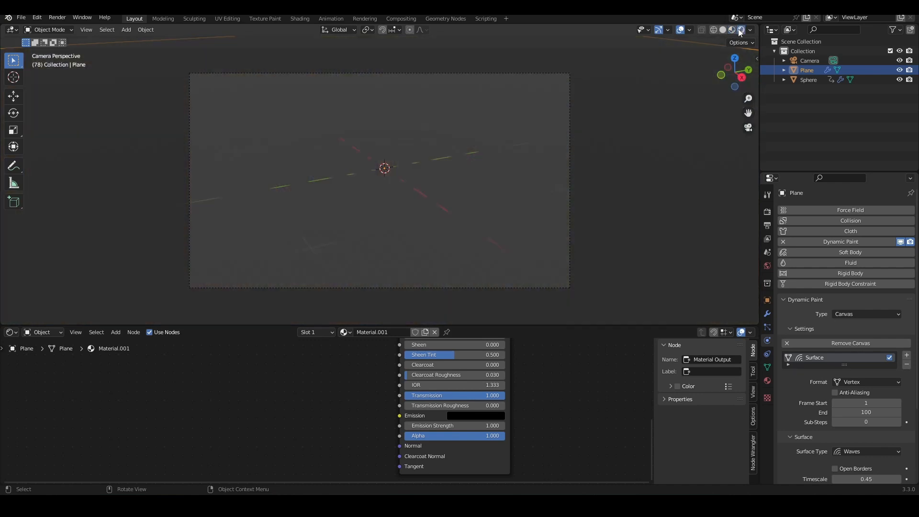
{"action": "mouse_move", "coordinate": [392, 185]}
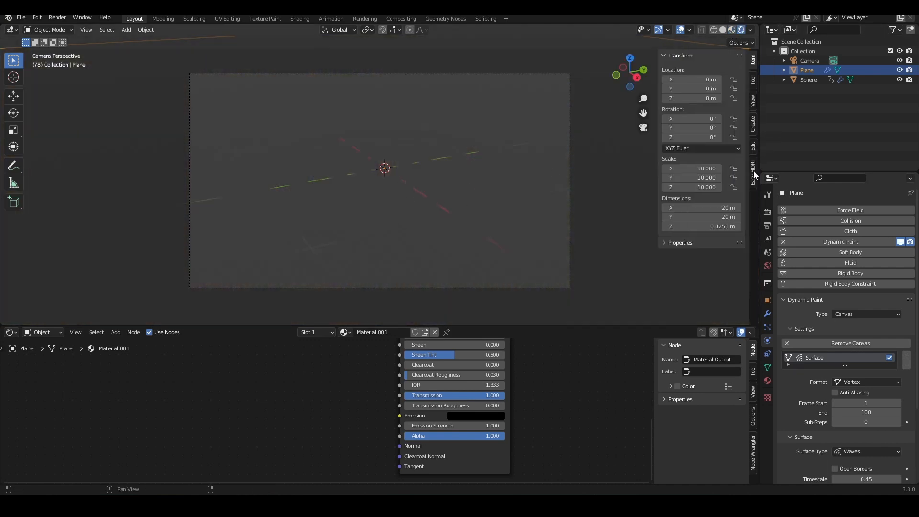
- Load shanghai_bund_2k.exr from Downloads as the world HDRI through Easy HDRI
{"action": "left_click", "coordinate": [753, 170]}
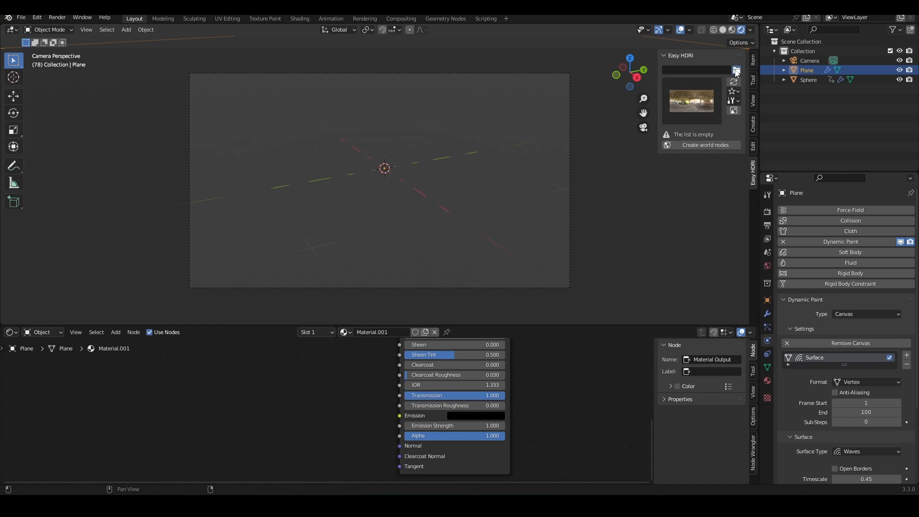
{"action": "left_click", "coordinate": [737, 72]}
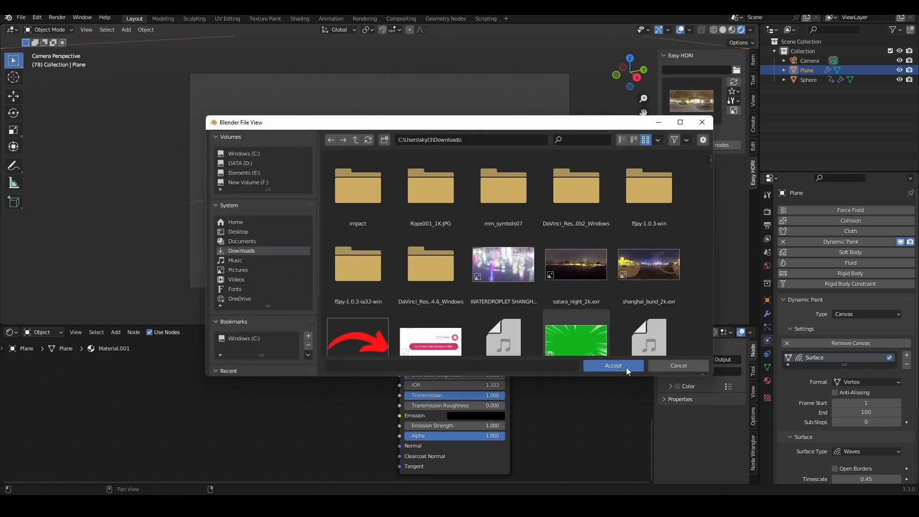
{"action": "left_click", "coordinate": [613, 366]}
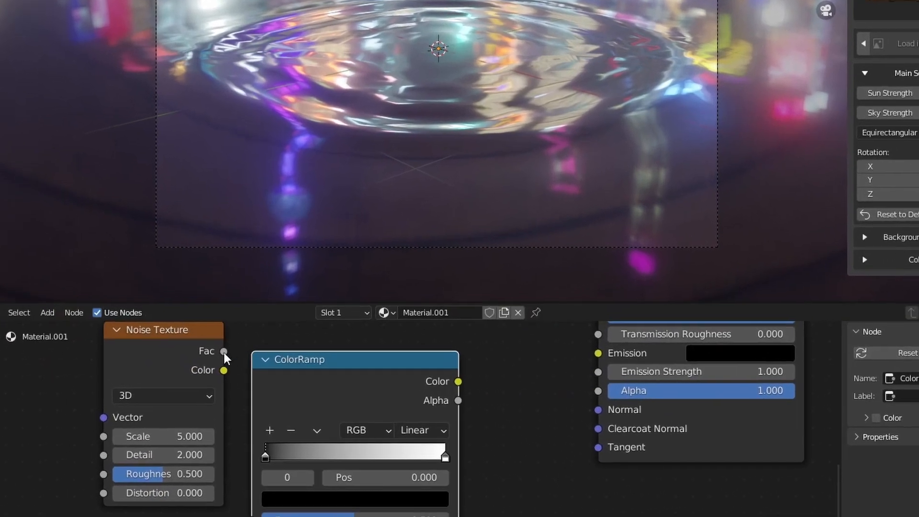
- Make the Noise Texture 4D and add a Bump node with strength 0.003
{"action": "left_click", "coordinate": [163, 396]}
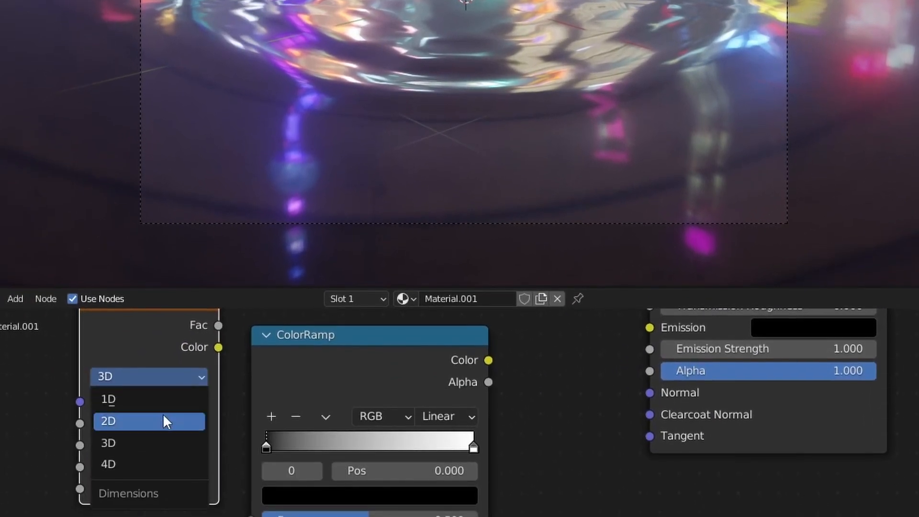
{"action": "left_click", "coordinate": [108, 464]}
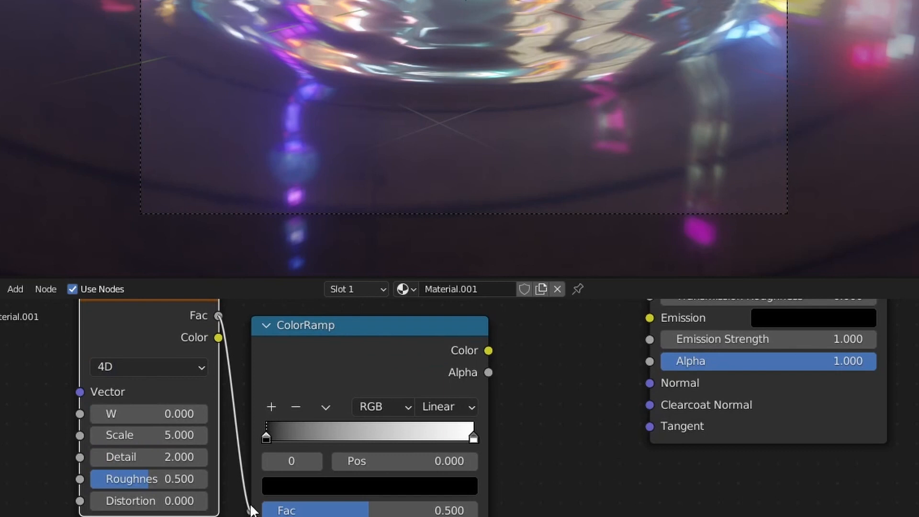
{"action": "type", "text": "bum"}
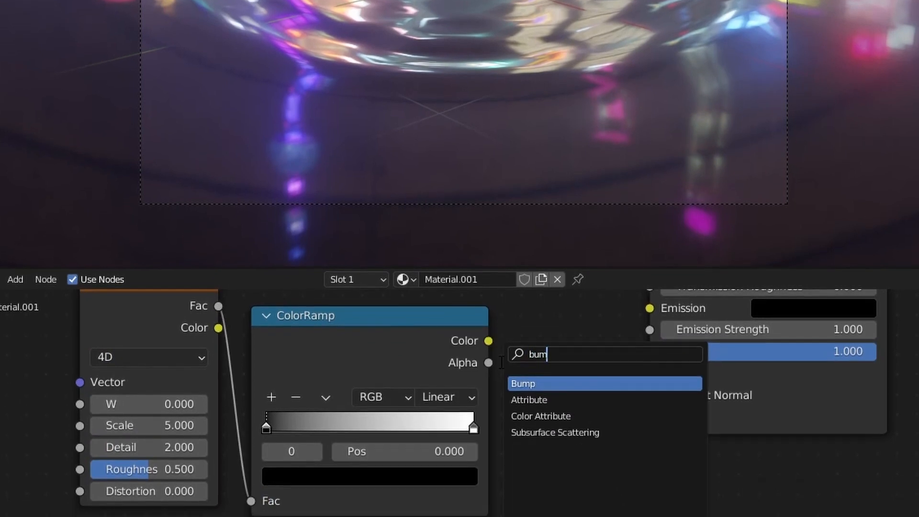
{"action": "left_click", "coordinate": [523, 384]}
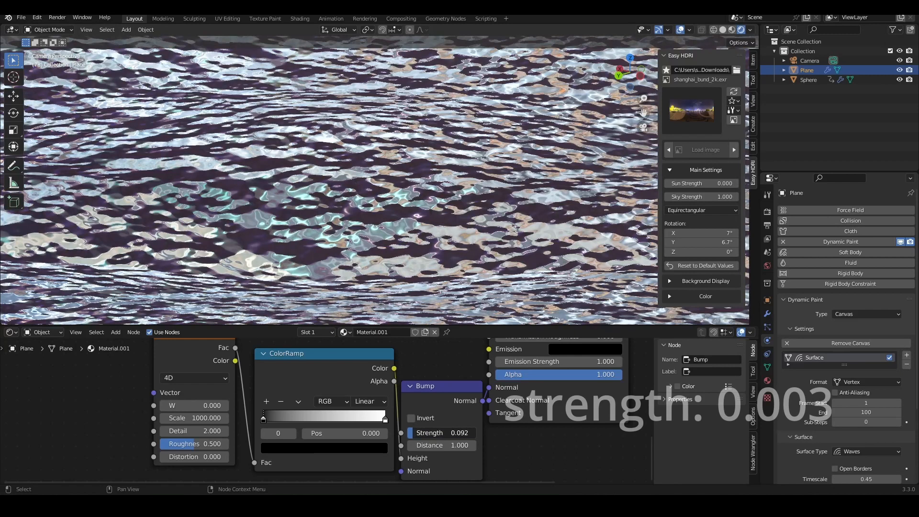
{"action": "double_click", "coordinate": [443, 433]}
{"action": "type", "text": "0.003"}
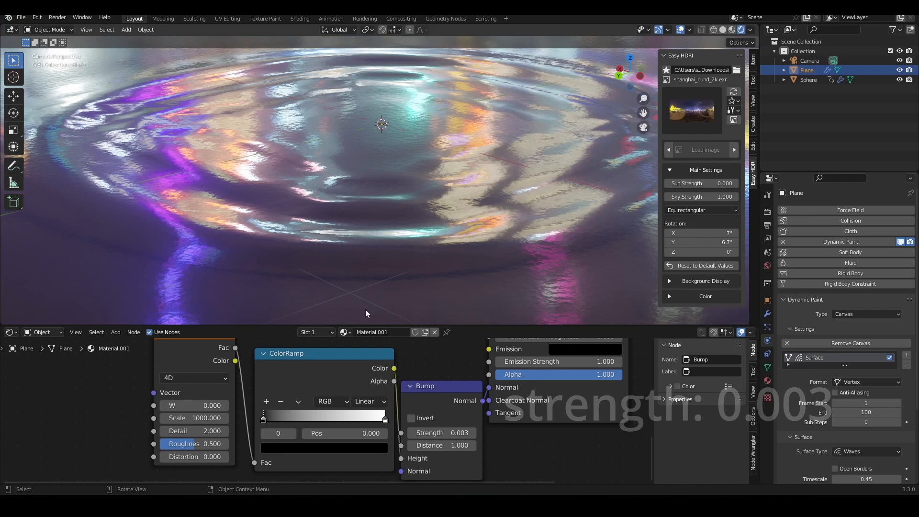
{"action": "left_click", "coordinate": [116, 332]}
{"action": "type", "text": "#"}
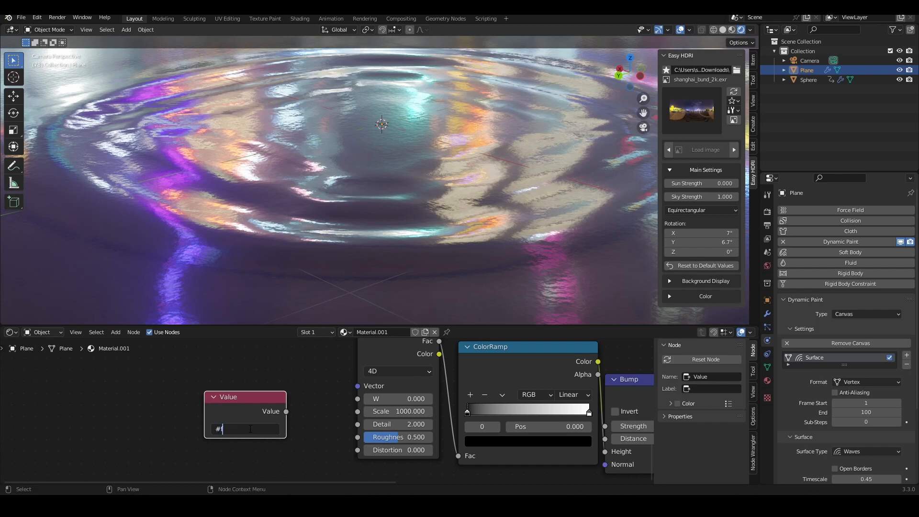
- Enter the #frame/200 driver in the Value node and save
{"action": "type", "text": "frame/200"}
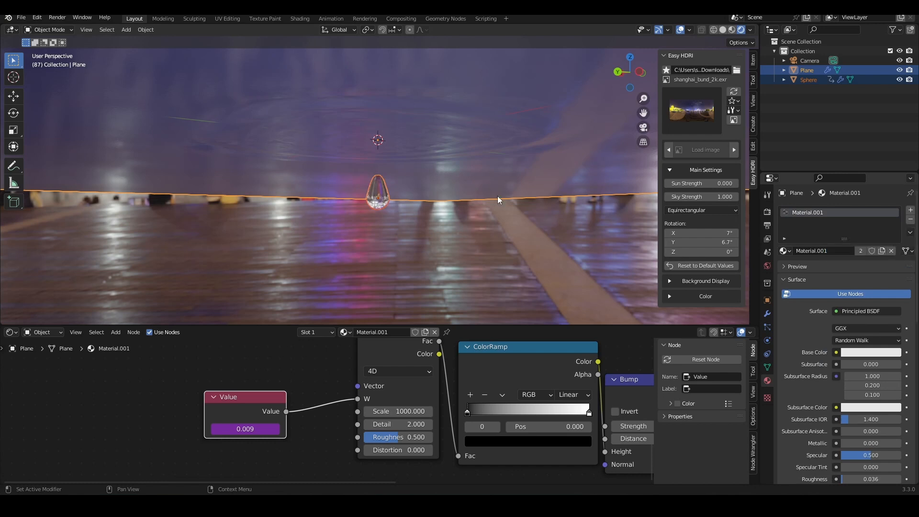
{"action": "key", "text": "ctrl+s"}
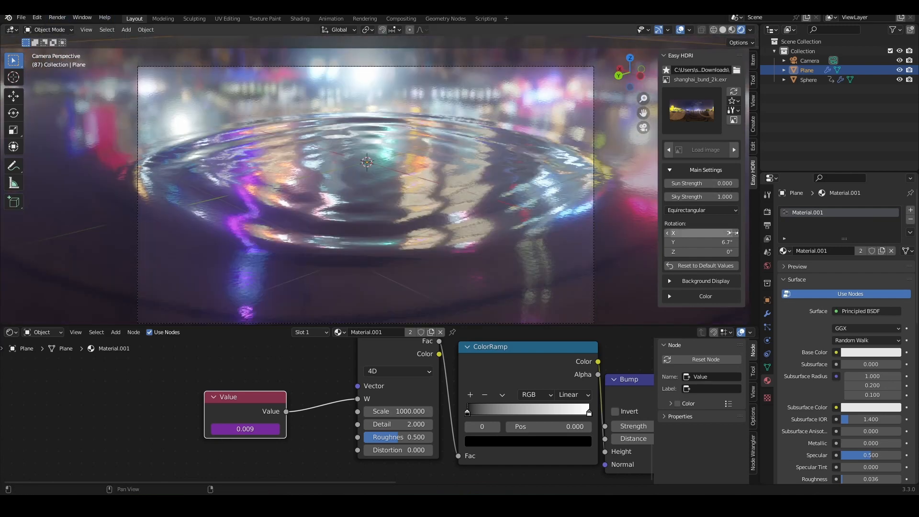
- Switch the render engine to Cycles with 32 max light bounces and save
{"action": "left_click", "coordinate": [871, 210]}
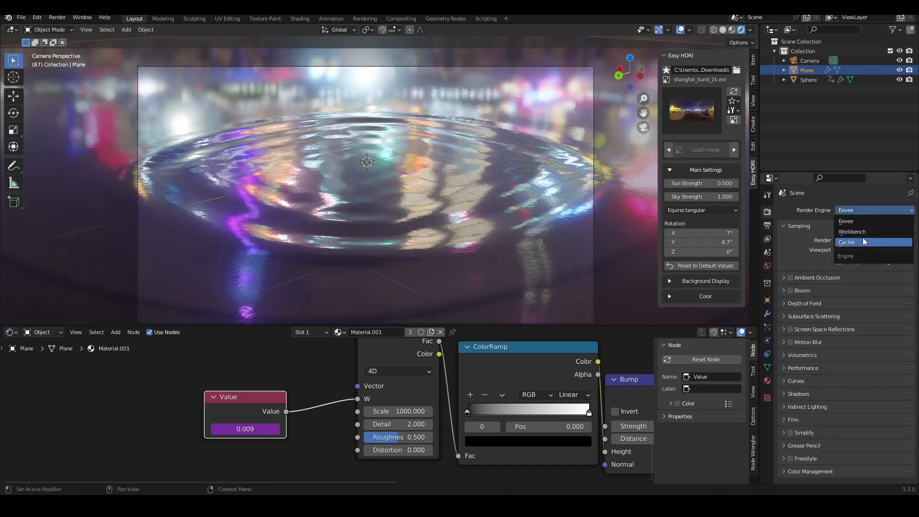
{"action": "left_click", "coordinate": [846, 242]}
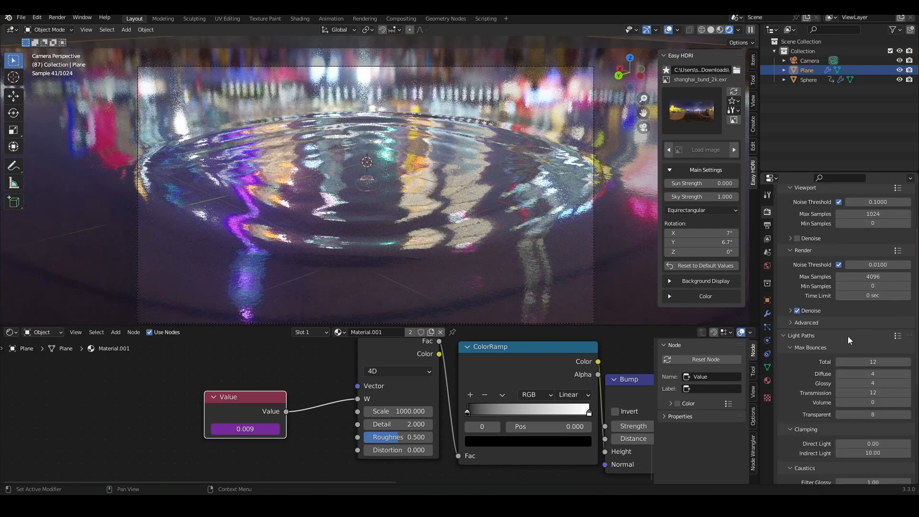
{"action": "left_click", "coordinate": [873, 362]}
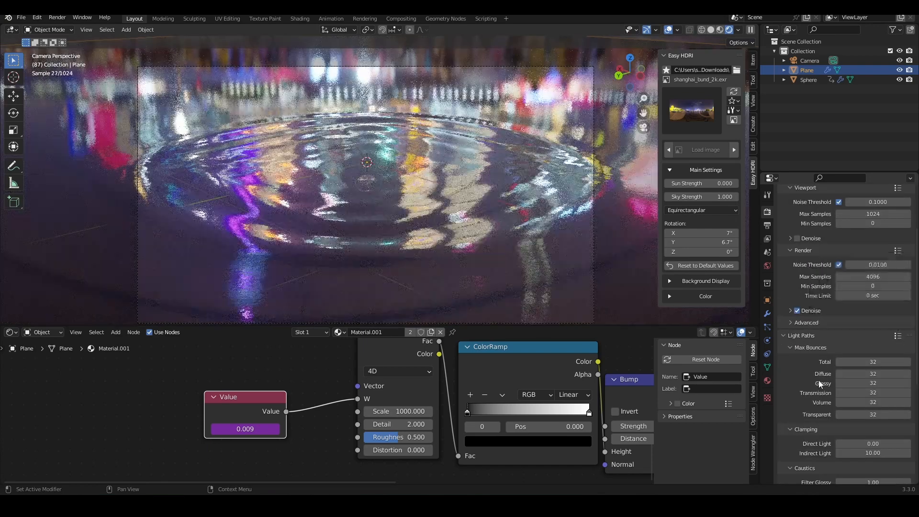
{"action": "scroll", "scroll_direction": "down", "scroll_amount": 3}
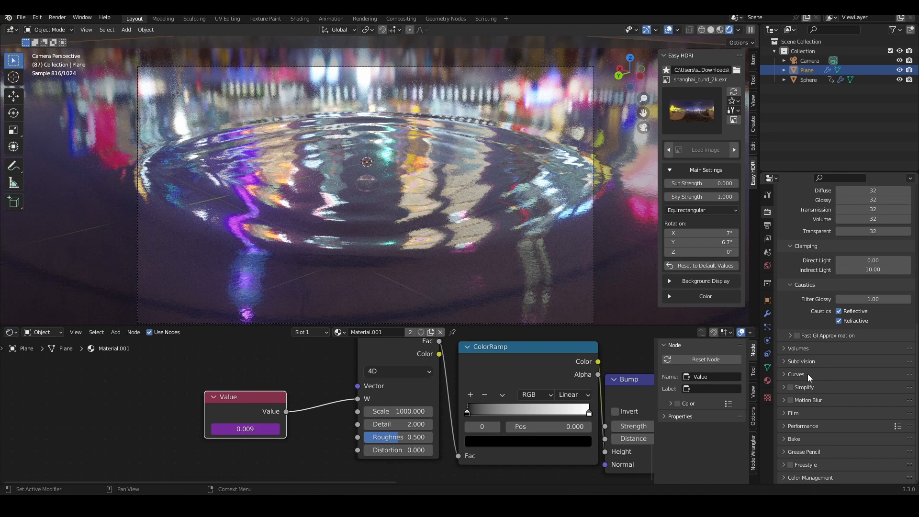
{"action": "mouse_move", "coordinate": [796, 417]}
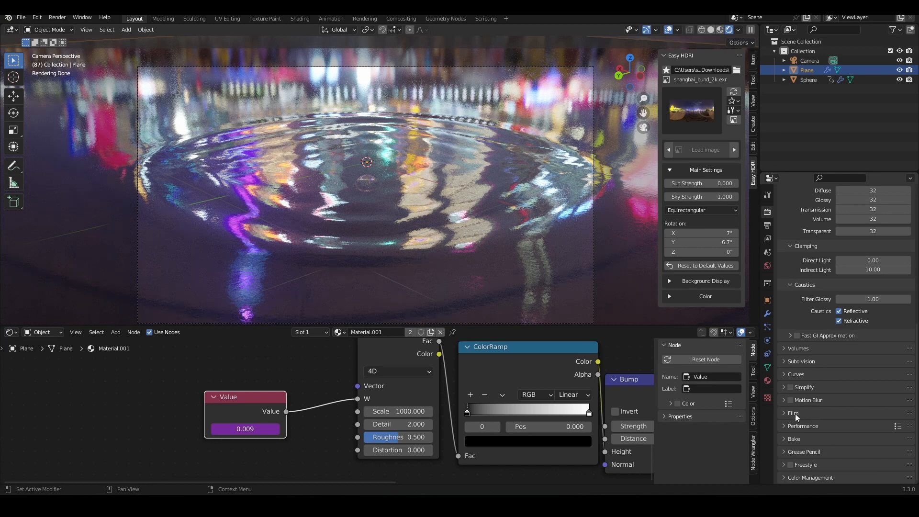
{"action": "scroll", "scroll_direction": "up", "scroll_amount": 3}
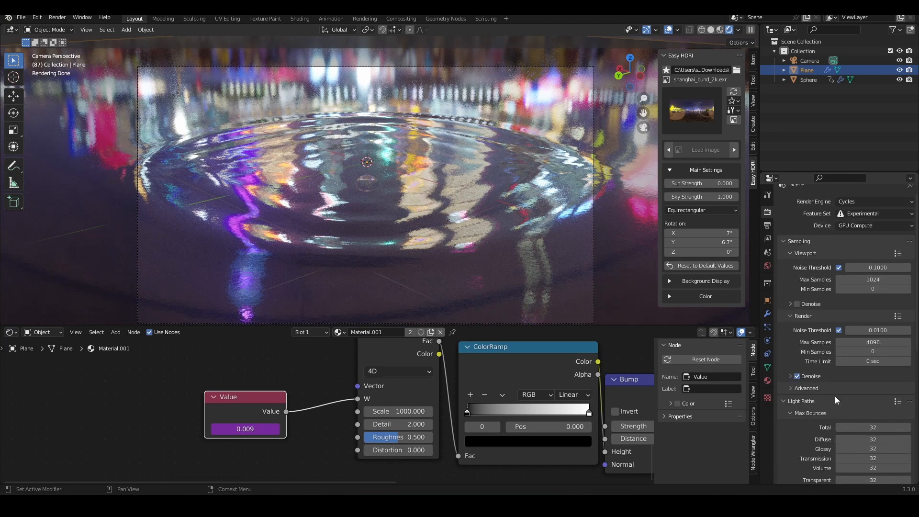
{"action": "key", "text": "ctrl+s"}
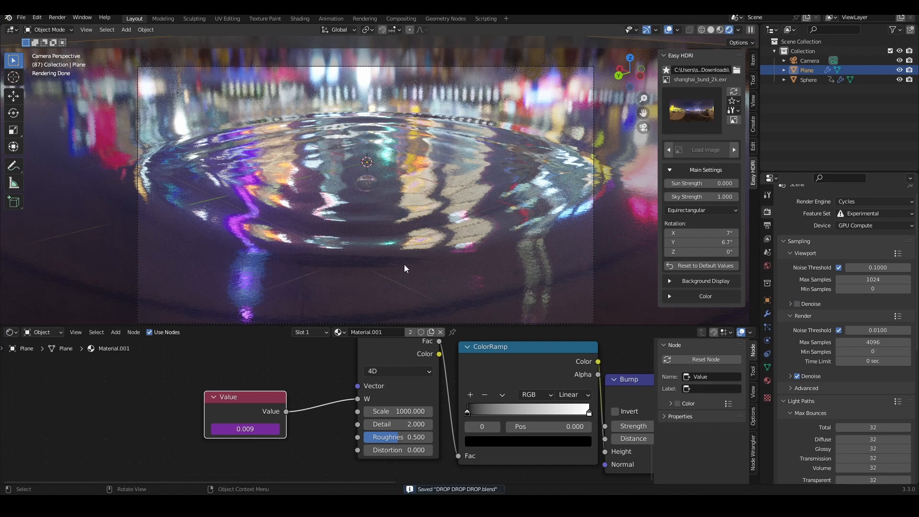
{"action": "mouse_move", "coordinate": [368, 247]}
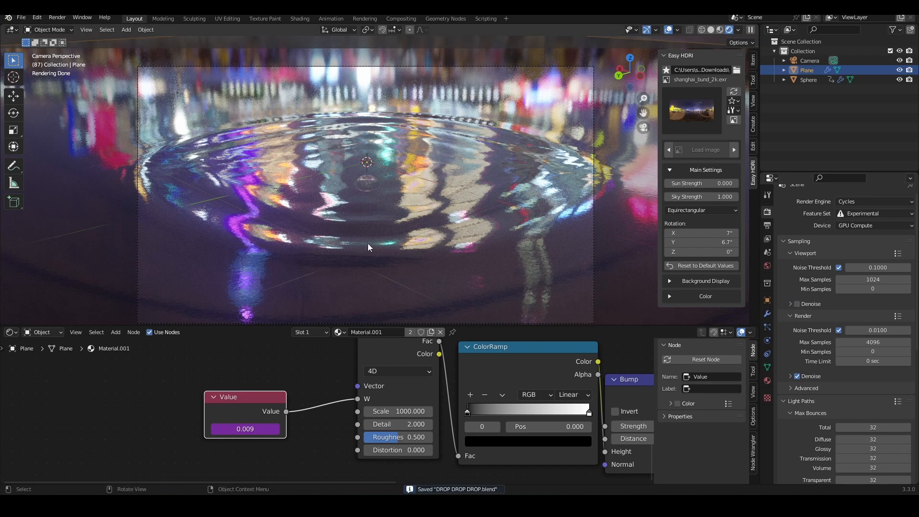